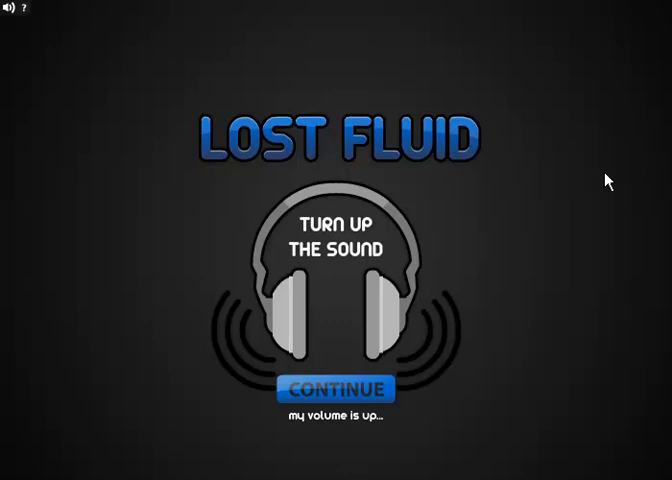
{"action": "mouse_move", "coordinate": [512, 188]}
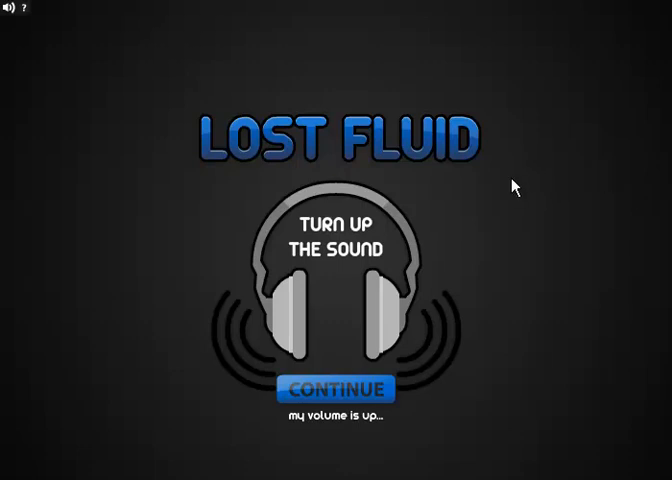
{"action": "mouse_move", "coordinate": [474, 168]}
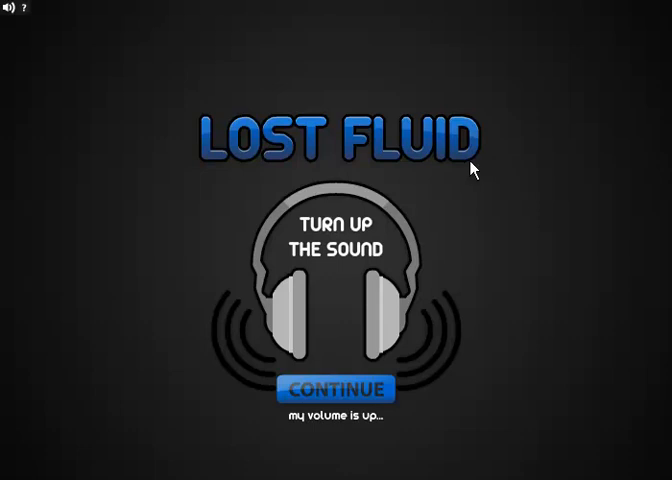
{"action": "mouse_move", "coordinate": [550, 356]}
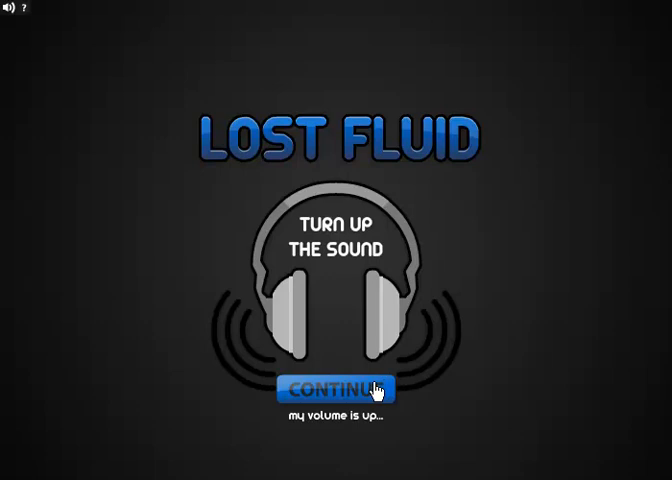
{"action": "mouse_move", "coordinate": [360, 448]}
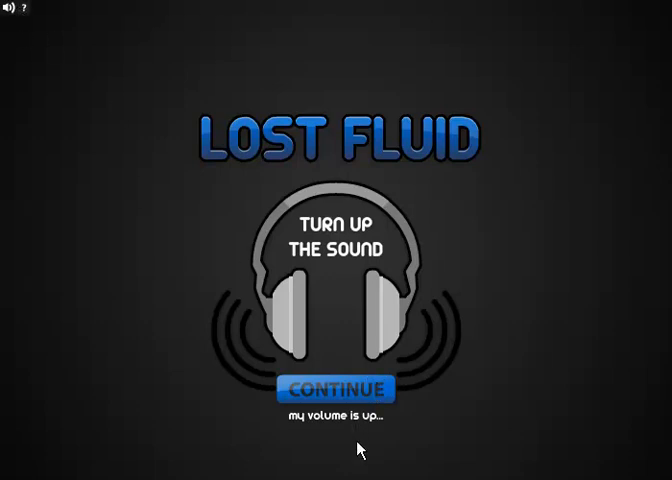
Step: Continue past the turn-up-the-sound reminder to reach the 'an indie game' title screen
{"action": "left_click", "coordinate": [336, 388]}
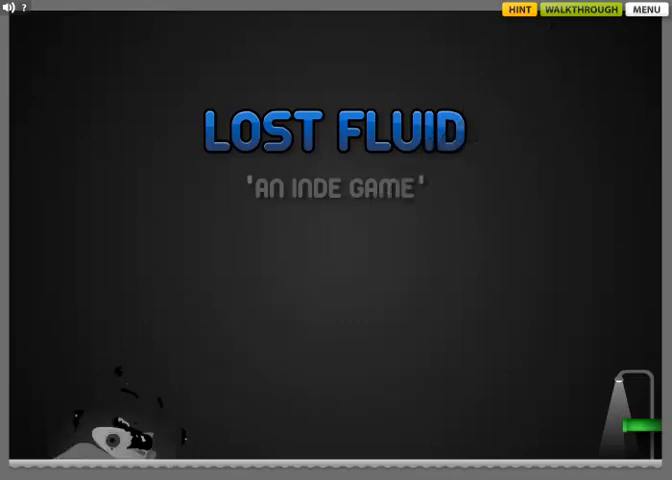
Step: Show the credits and help overlay from HELP, then close it with the red X
{"action": "left_click", "coordinate": [620, 8]}
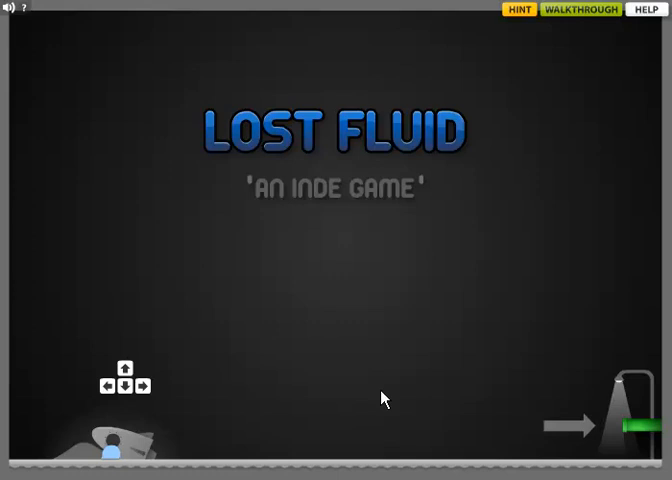
{"action": "left_click", "coordinate": [644, 8]}
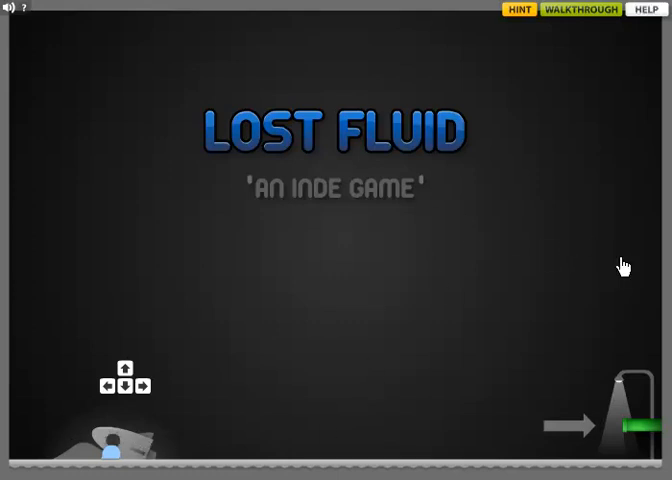
{"action": "mouse_move", "coordinate": [664, 342]}
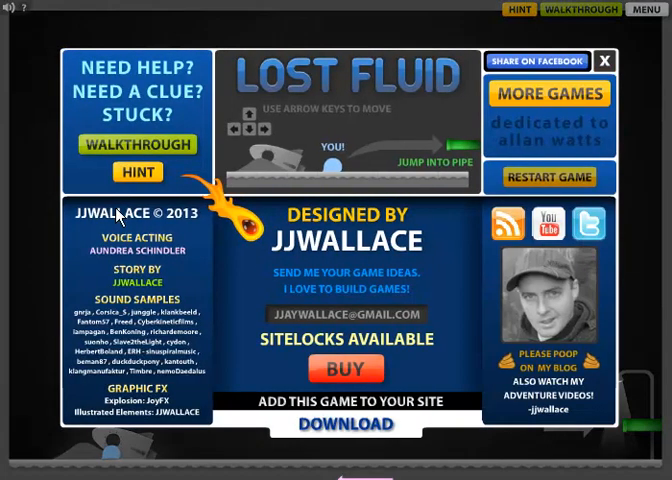
{"action": "mouse_move", "coordinate": [360, 250]}
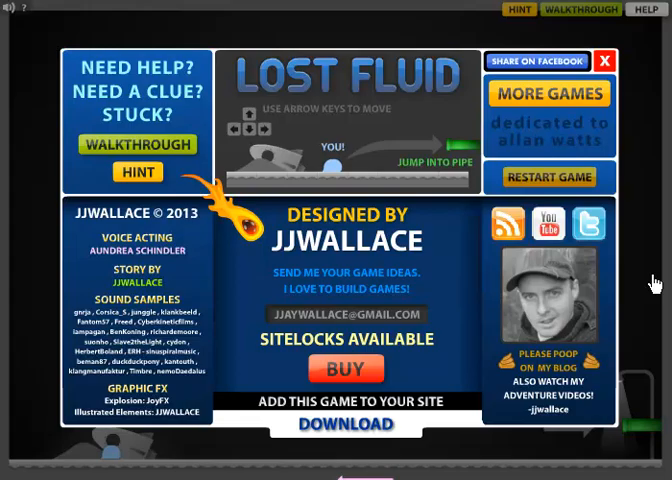
{"action": "left_click", "coordinate": [604, 60]}
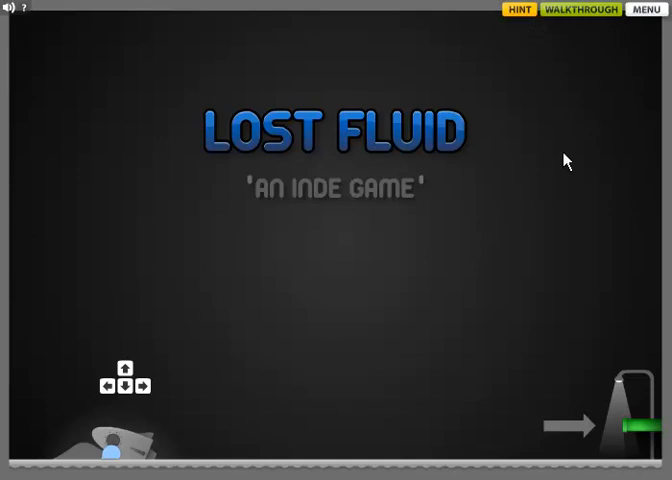
Step: Reopen the credits and help overlay and close it again so the first level loads
{"action": "left_click", "coordinate": [644, 8]}
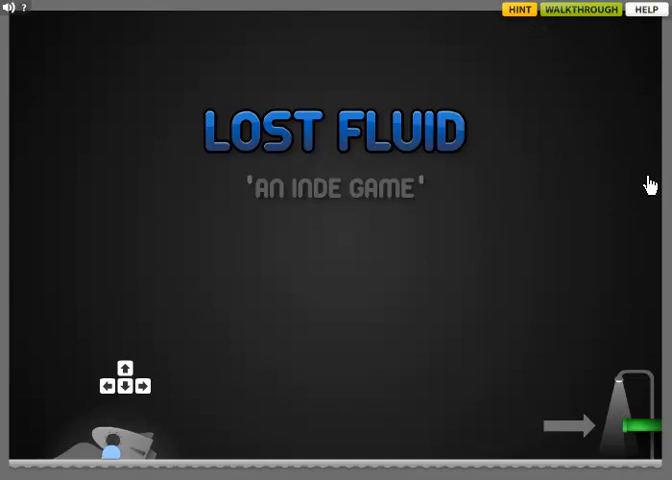
{"action": "mouse_move", "coordinate": [652, 204]}
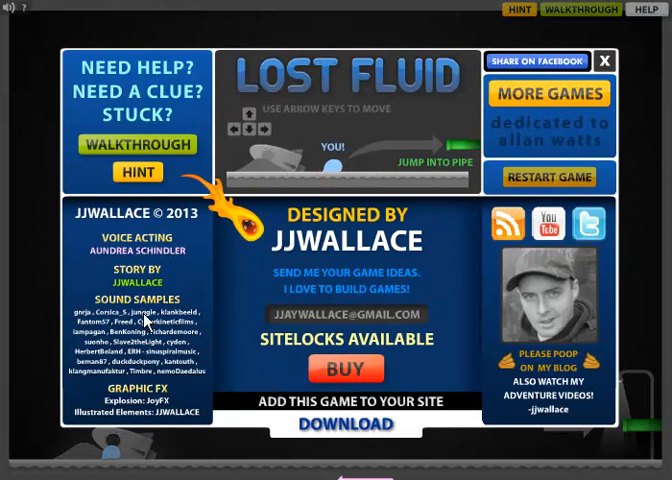
{"action": "left_click", "coordinate": [604, 60]}
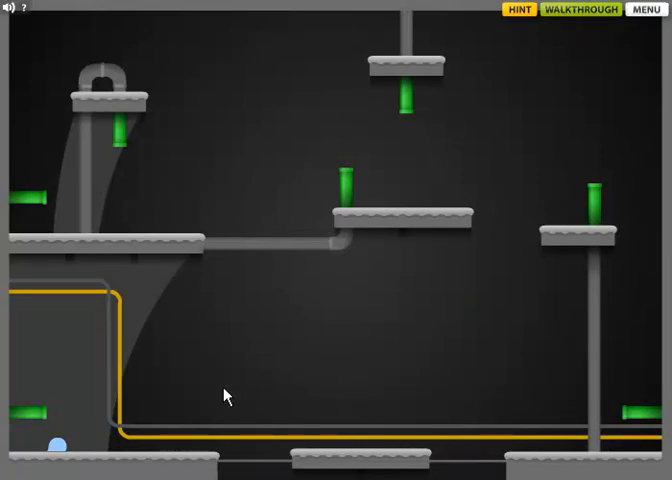
Step: Move the ball through the pipe level and the gear-and-bottle conveyor room onto the left ledge
{"action": "left_click", "coordinate": [652, 8]}
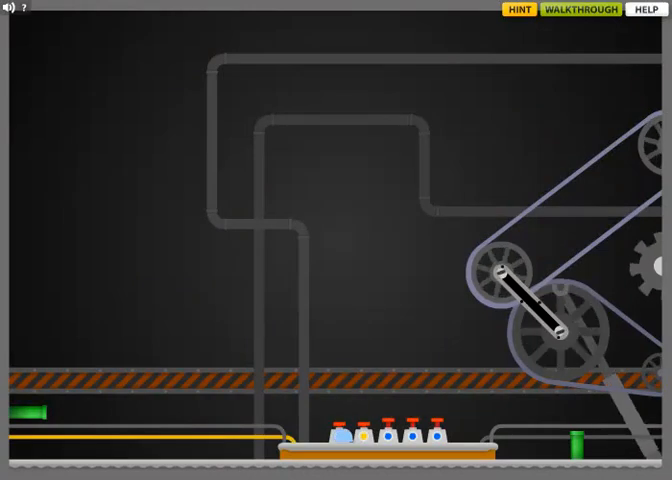
{"action": "left_click", "coordinate": [644, 10]}
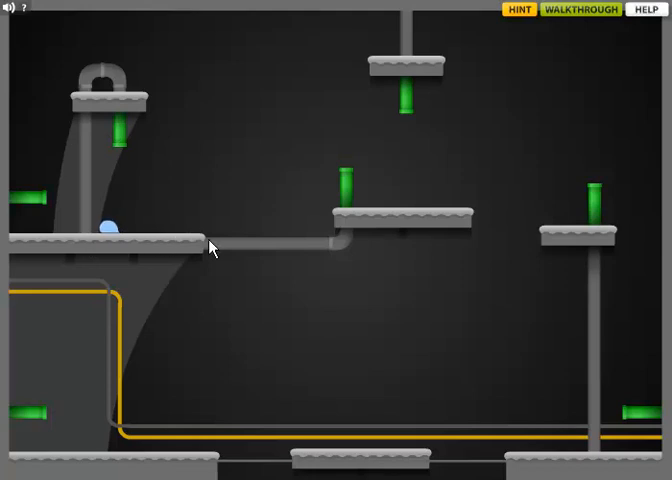
{"action": "left_click", "coordinate": [632, 10]}
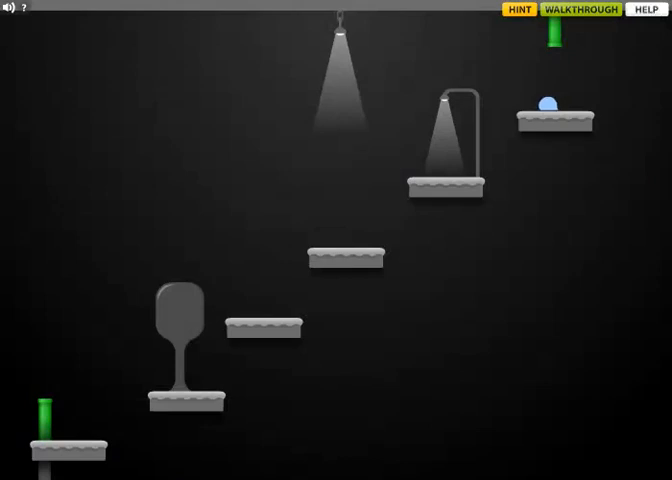
Step: Jump the ball onto the stacked blocks in the centre of the green-ledged dome
{"action": "left_click", "coordinate": [644, 10]}
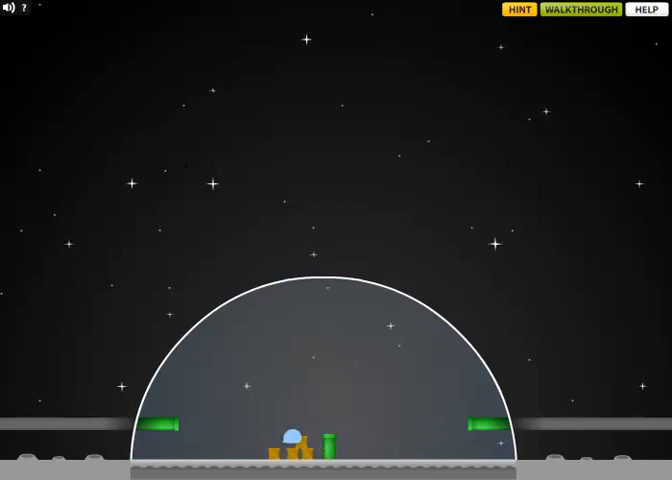
{"action": "left_click", "coordinate": [632, 10]}
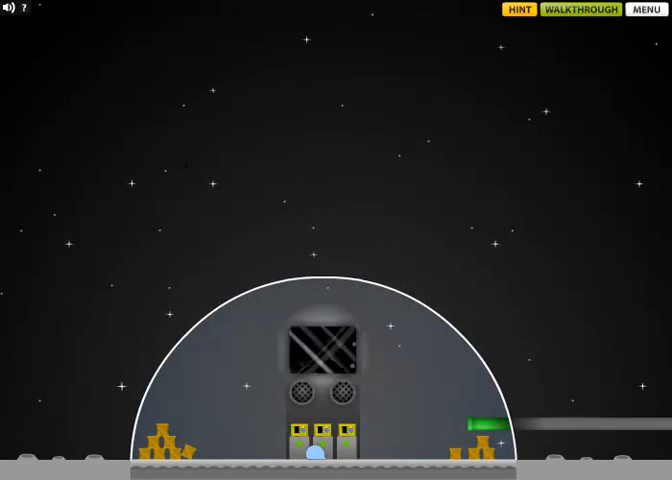
Step: Activate the tall machine room and walk right until the twin domes with gold bars appear
{"action": "left_click", "coordinate": [644, 10]}
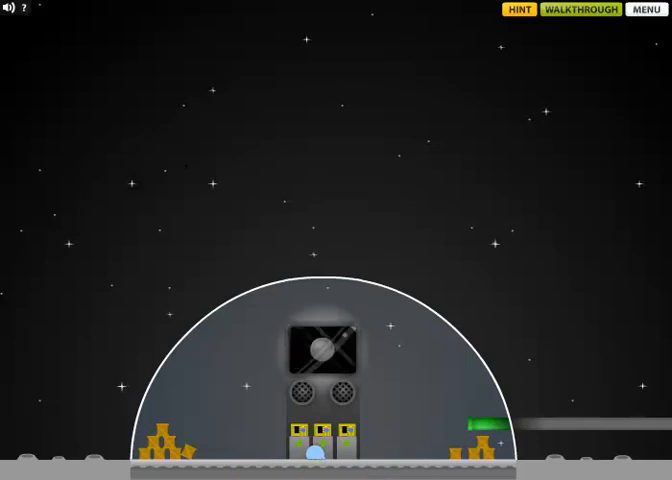
{"action": "left_click", "coordinate": [650, 10]}
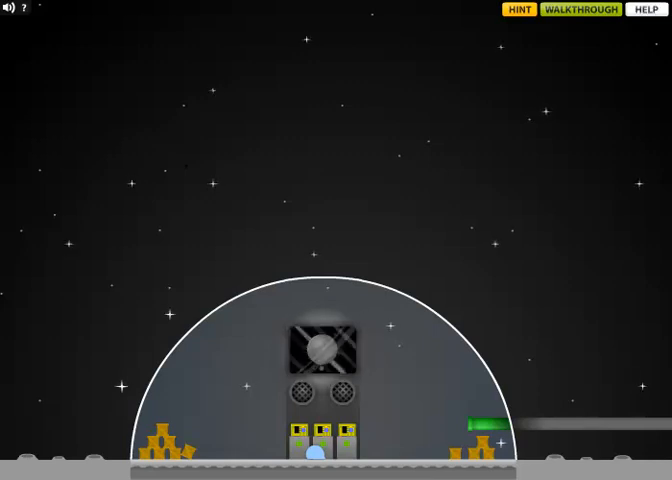
{"action": "left_click", "coordinate": [648, 8]}
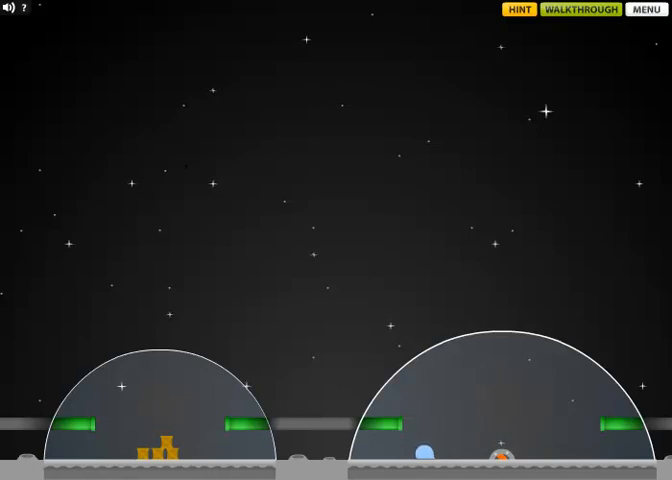
Step: Walk into the two-arm chamber and stand on the central platform to trigger the blue flood
{"action": "left_click", "coordinate": [636, 10]}
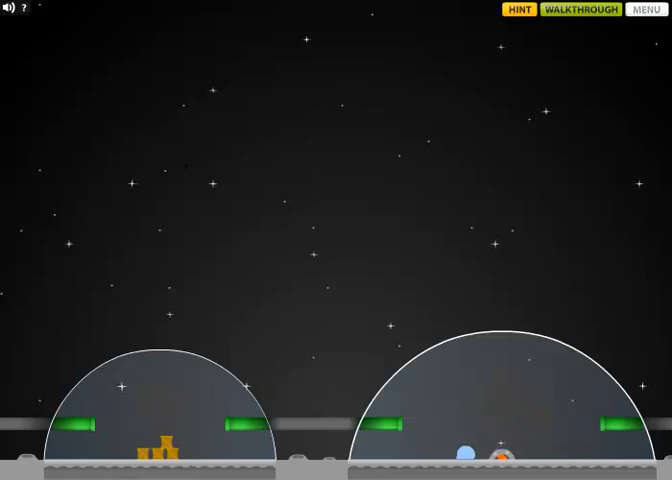
{"action": "left_click", "coordinate": [636, 10]}
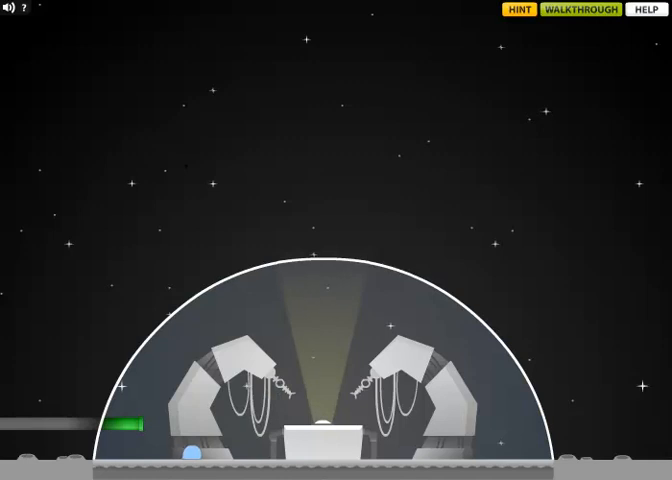
{"action": "left_click", "coordinate": [646, 10]}
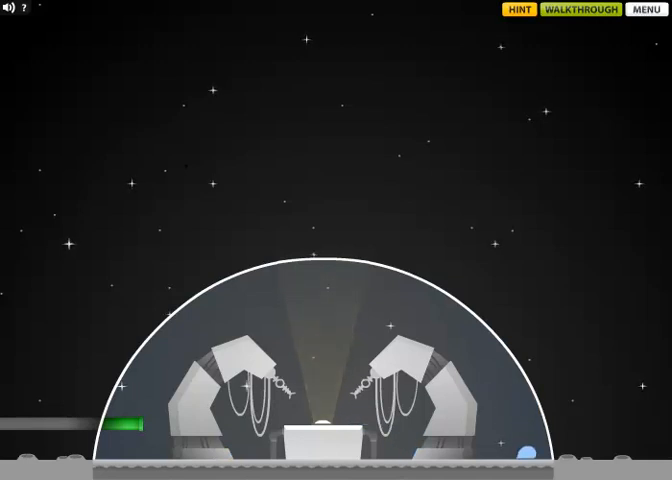
{"action": "left_click", "coordinate": [632, 10]}
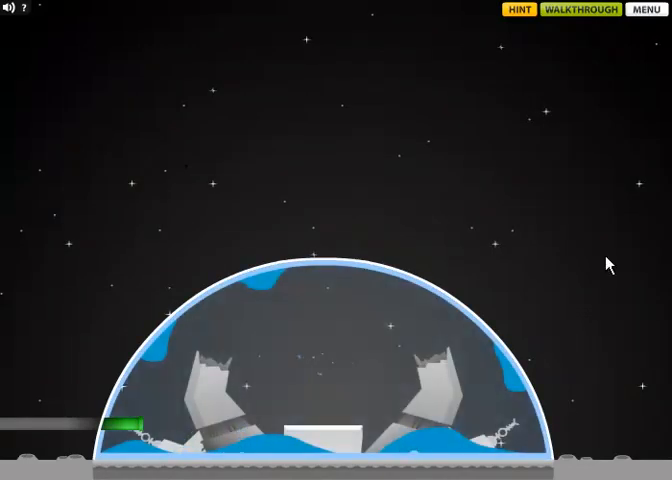
{"action": "mouse_move", "coordinate": [304, 160]}
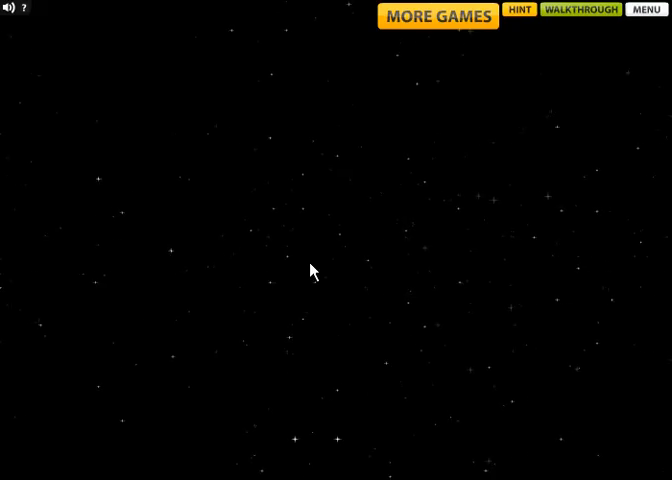
{"action": "mouse_move", "coordinate": [168, 288]}
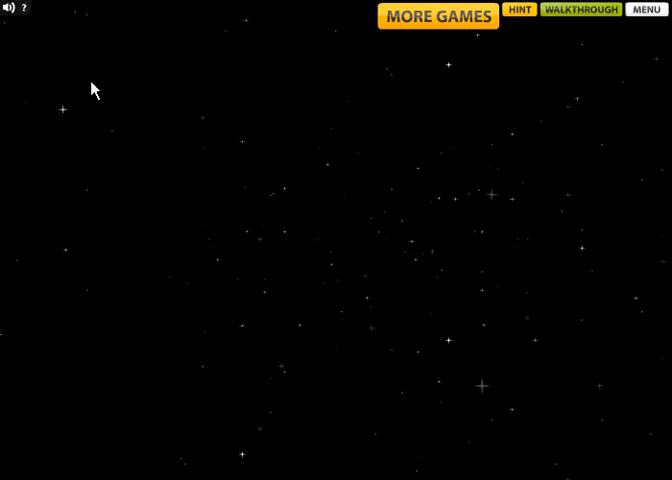
Step: Scroll the Newgrounds page down to the star rating, view count and Author Comments
{"action": "left_click", "coordinate": [648, 10]}
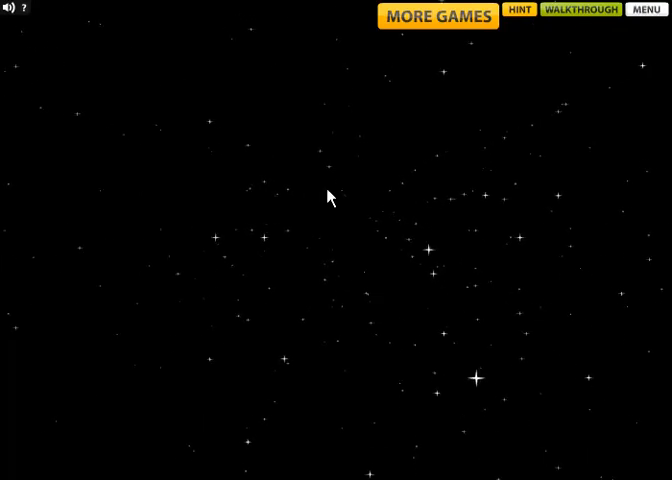
{"action": "scroll", "scroll_direction": "down", "scroll_amount": 3}
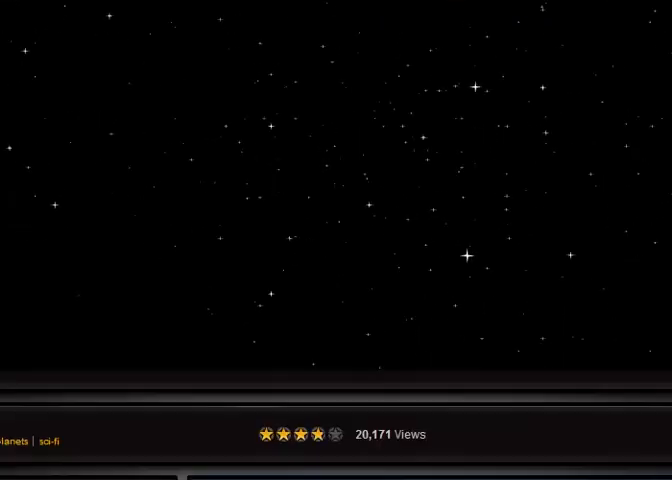
{"action": "scroll", "scroll_direction": "down", "scroll_amount": 3}
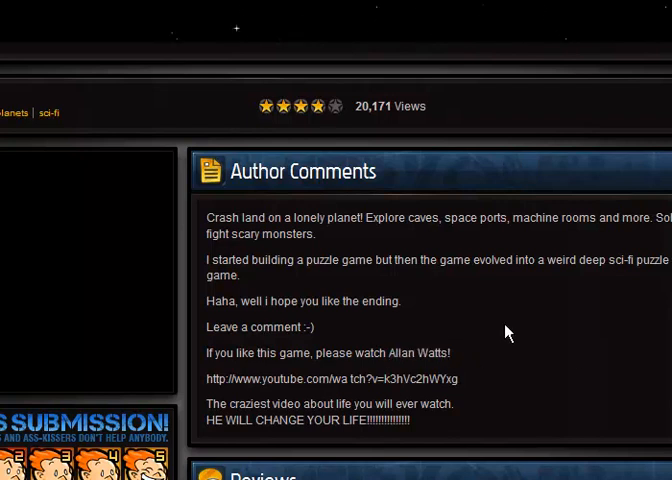
{"action": "scroll", "scroll_direction": "up", "scroll_amount": 3}
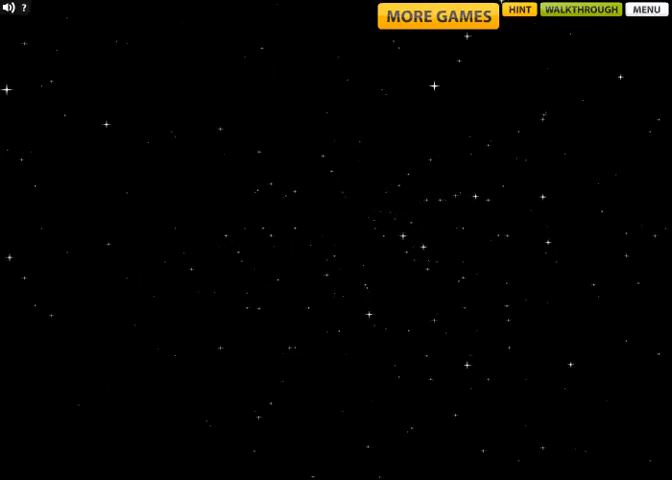
{"action": "left_click", "coordinate": [648, 10]}
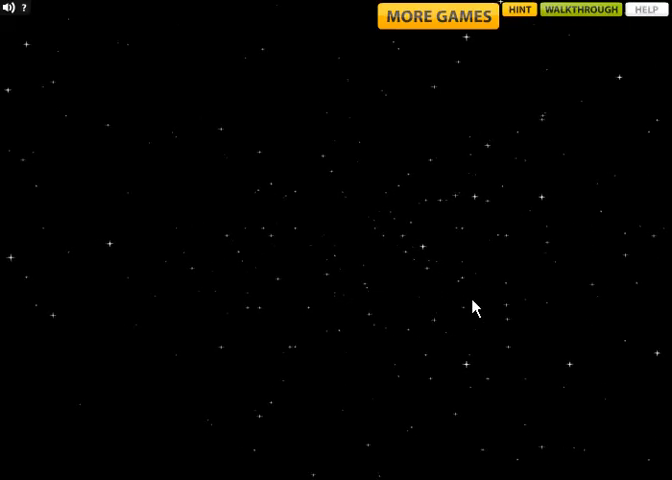
{"action": "scroll", "scroll_direction": "down", "scroll_amount": 3}
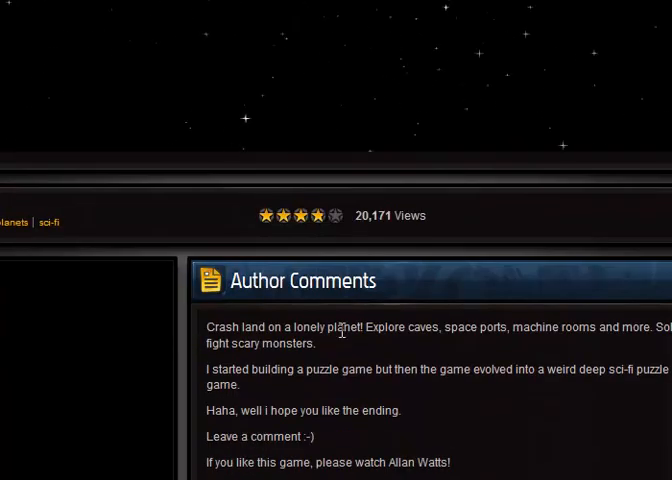